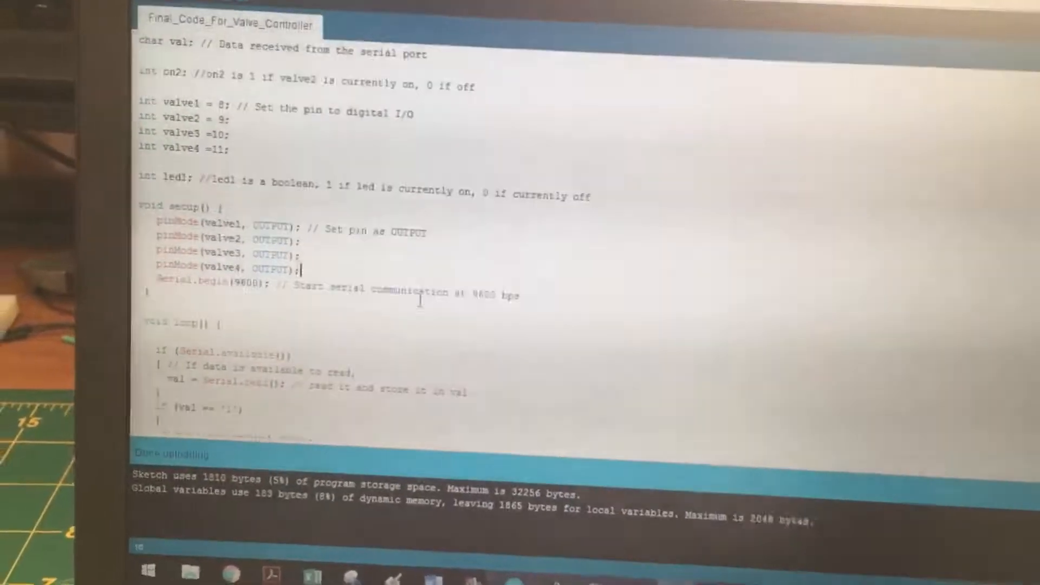
- Scroll through the Processing valve button GUI sketch
scroll("down", 3)
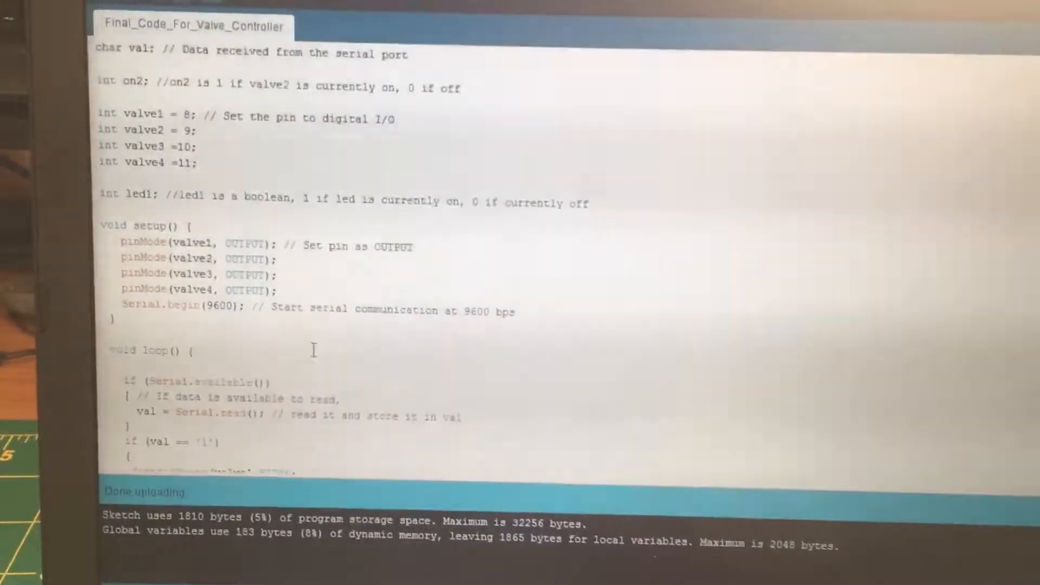
scroll("down", 3)
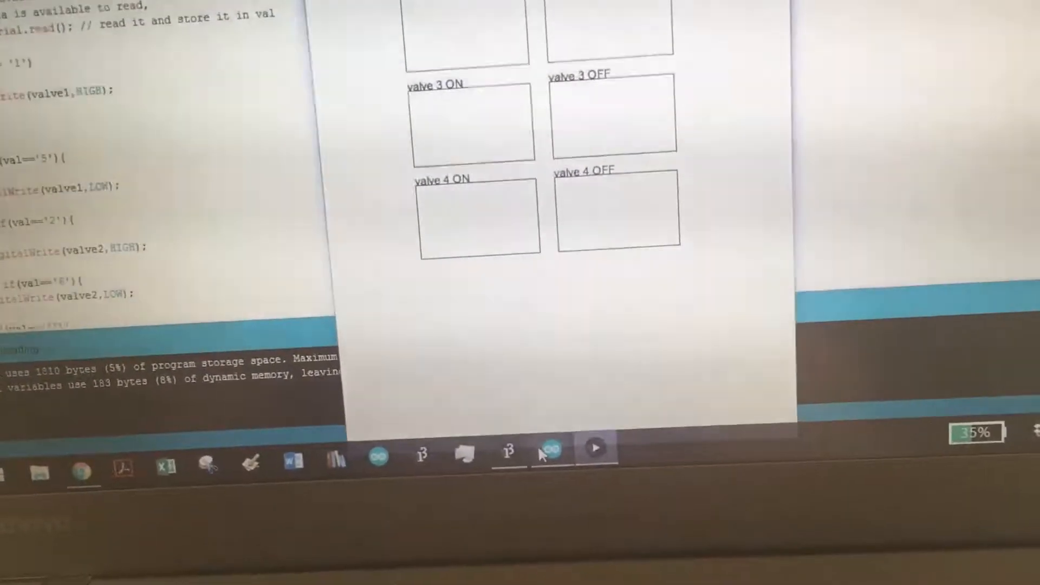
mouse_move(552, 449)
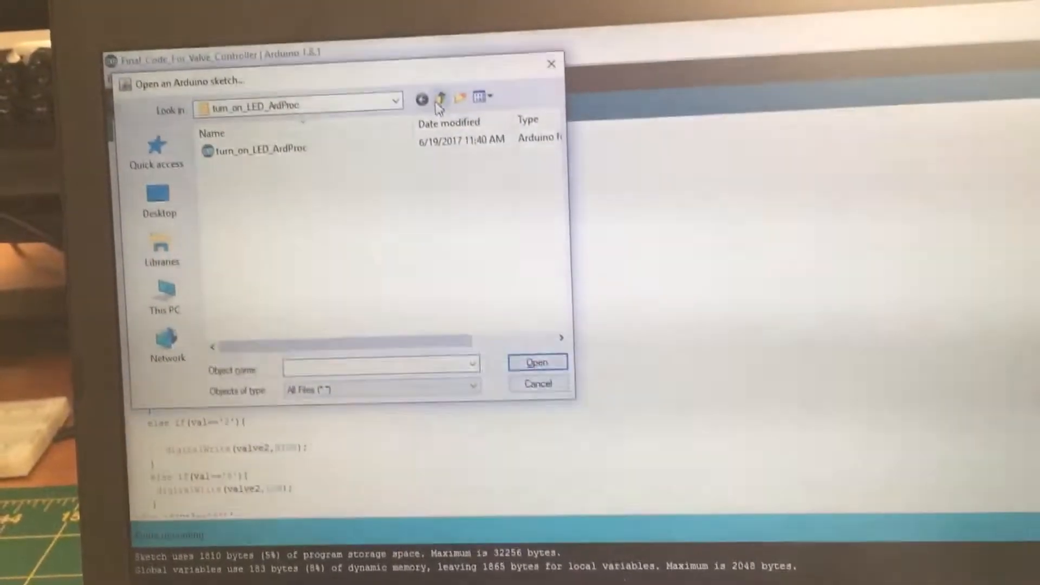
- Go up to the Arduino sketchbook folder and open the ValveCheck1234 sketch
left_click(441, 98)
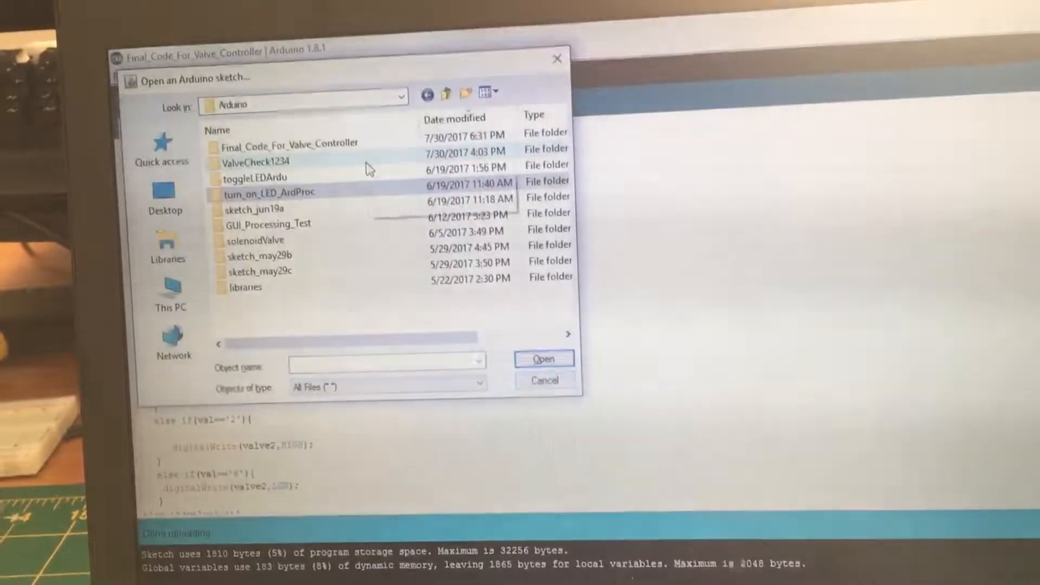
double_click(257, 162)
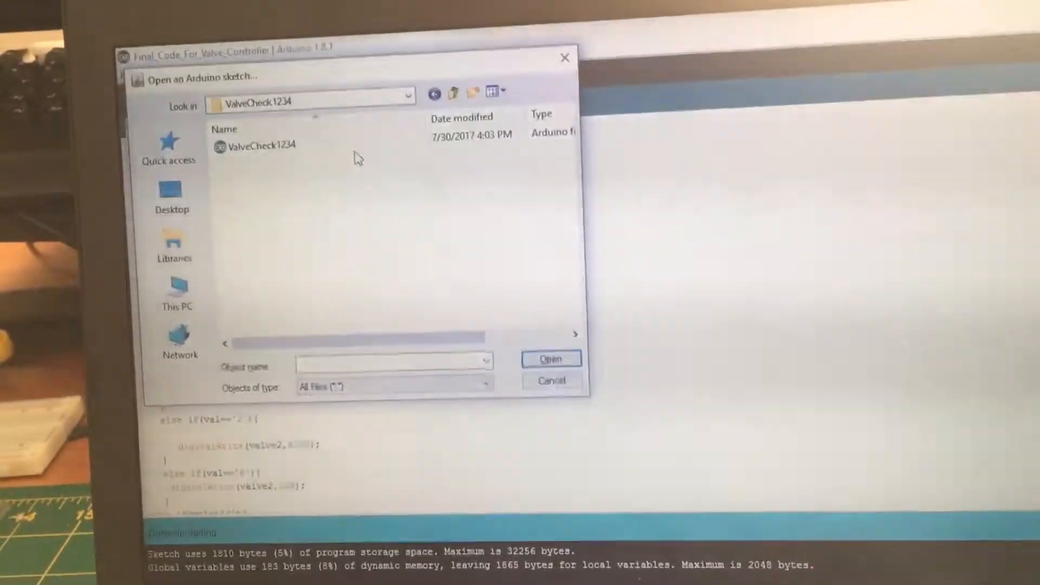
double_click(261, 145)
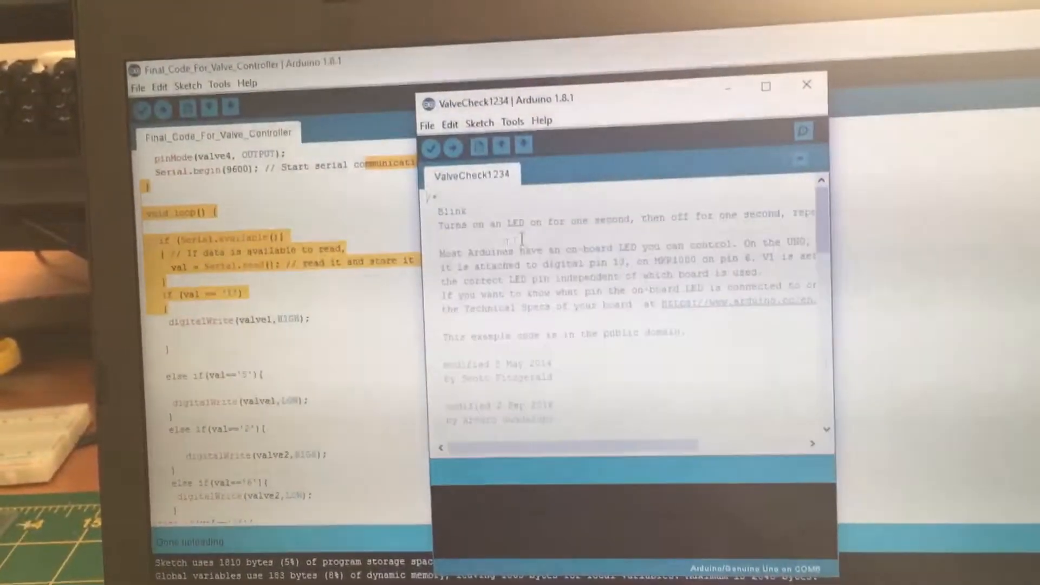
- Attempt uploading ValveCheck1234, which fails with 'Problem uploading to board'
left_click(449, 136)
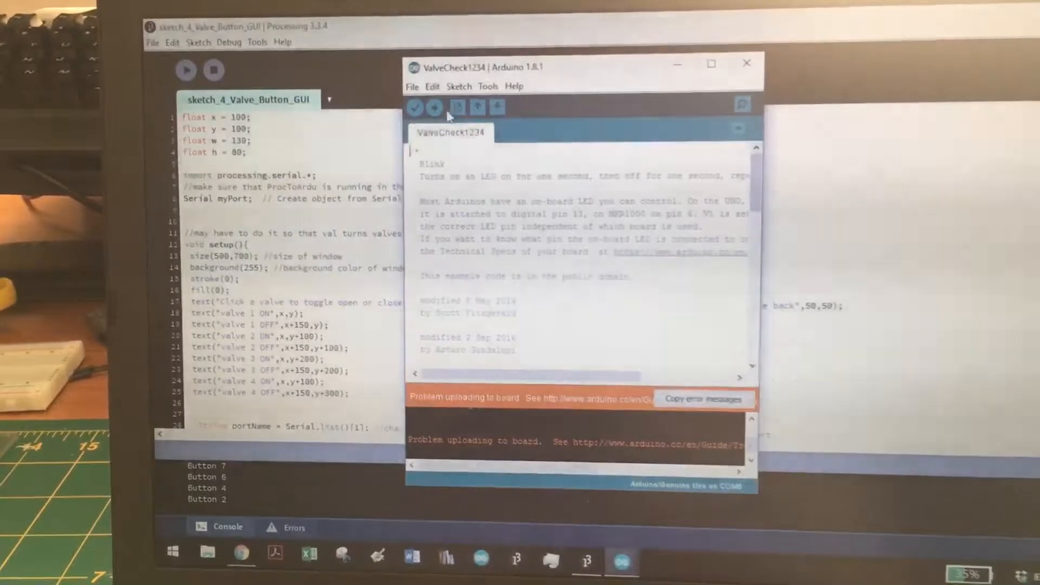
- Re-upload ValveCheck1234 until 'Done uploading', then scroll through its valve-cycling loop code
left_click(434, 107)
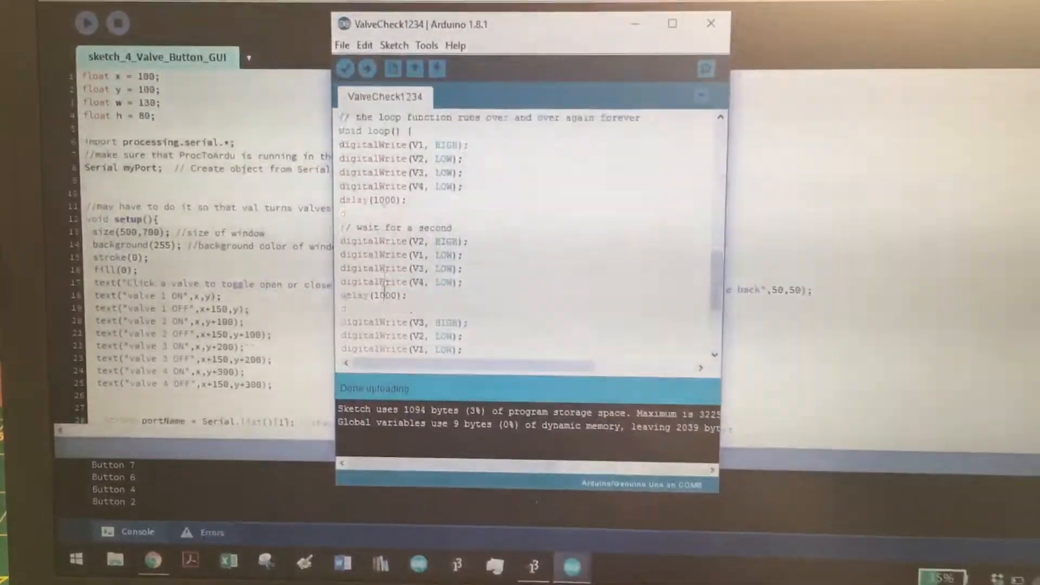
scroll("down", 3)
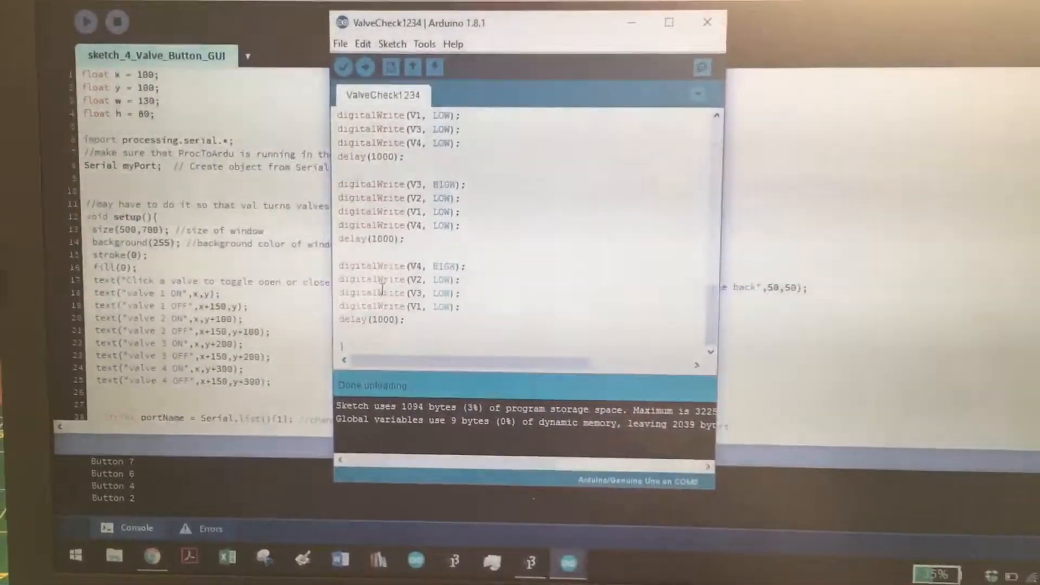